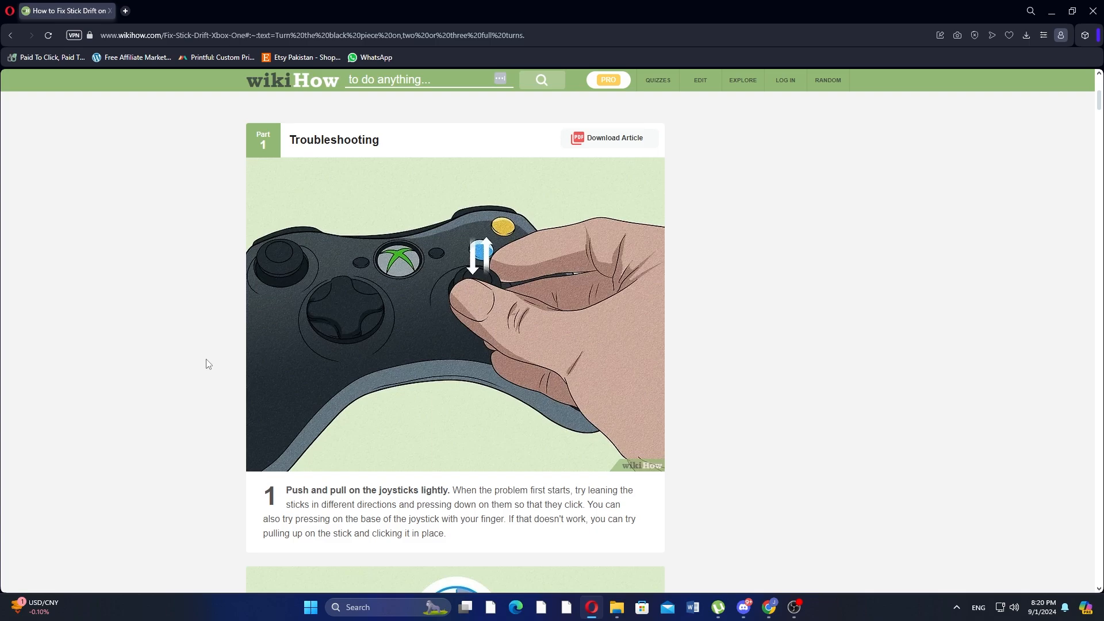
{"action": "scroll", "scroll_direction": "down", "scroll_amount": 3}
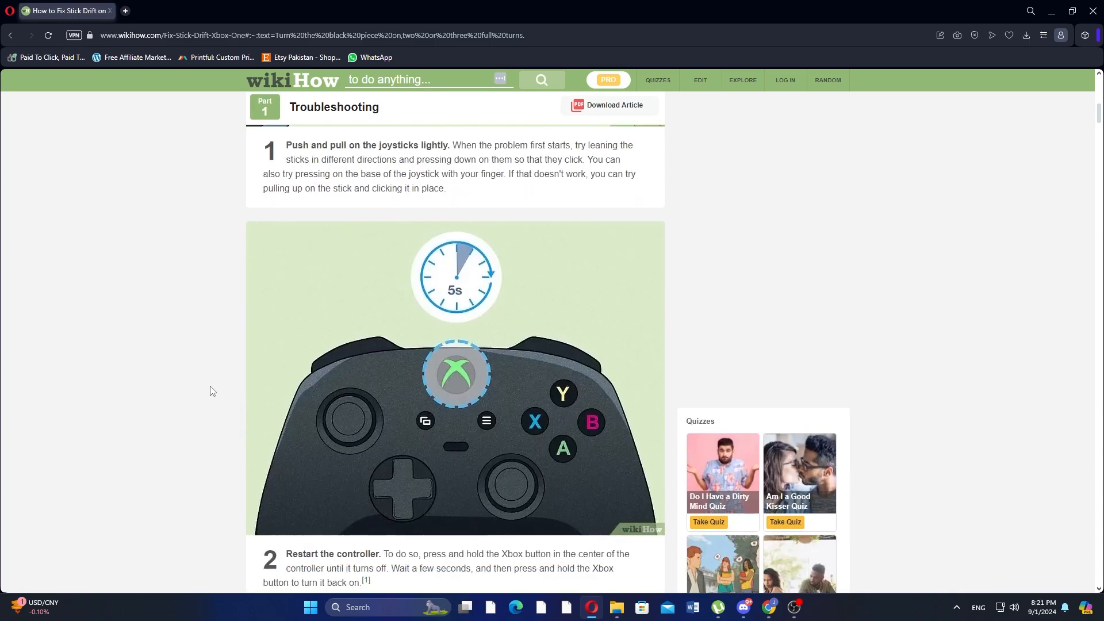
{"action": "scroll", "scroll_direction": "down", "scroll_amount": 3}
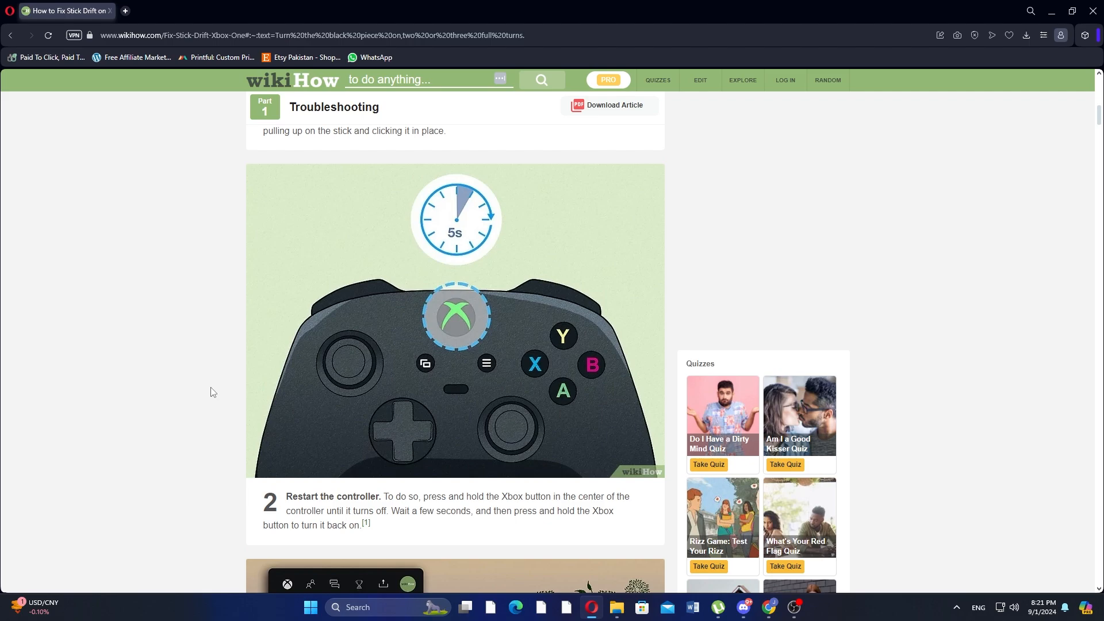
{"action": "scroll", "scroll_direction": "down", "scroll_amount": 3}
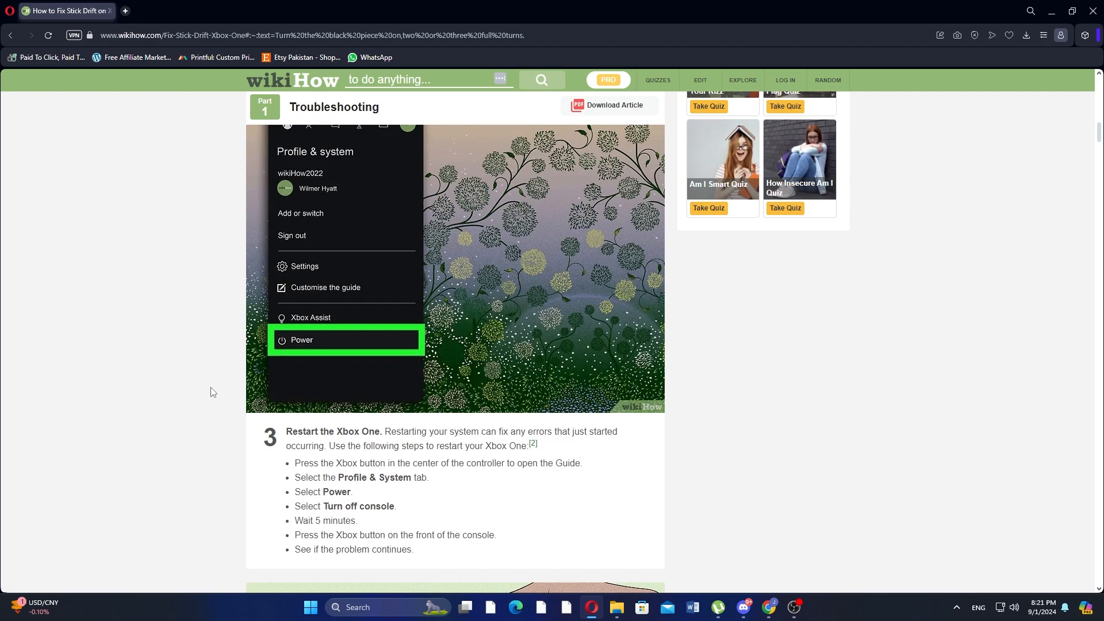
{"action": "scroll", "scroll_direction": "down", "scroll_amount": 3}
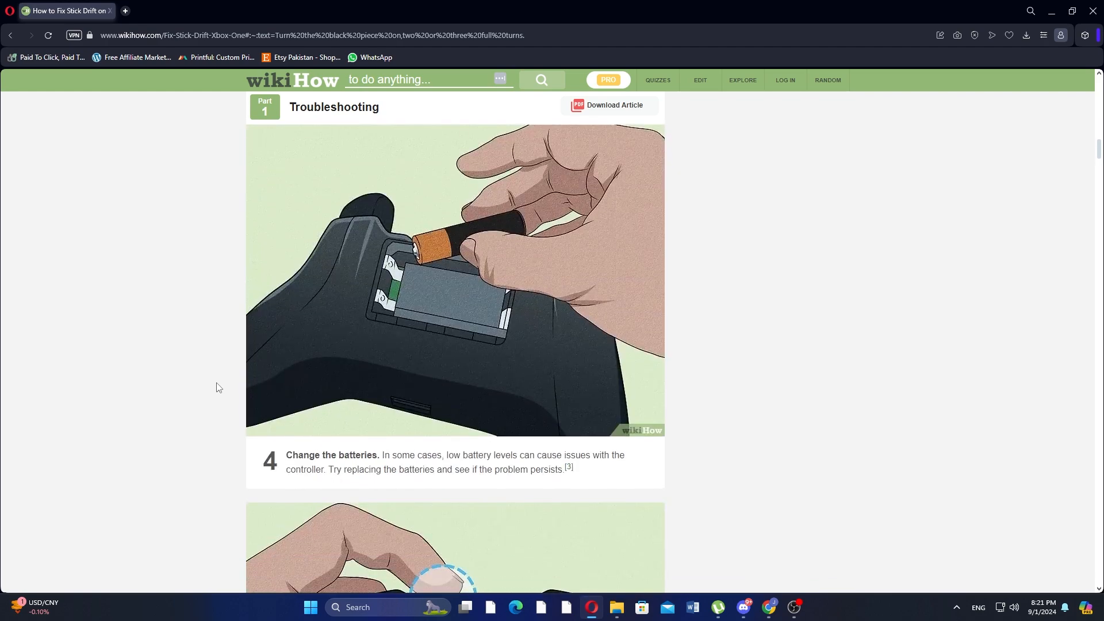
{"action": "scroll", "scroll_direction": "down", "scroll_amount": 3}
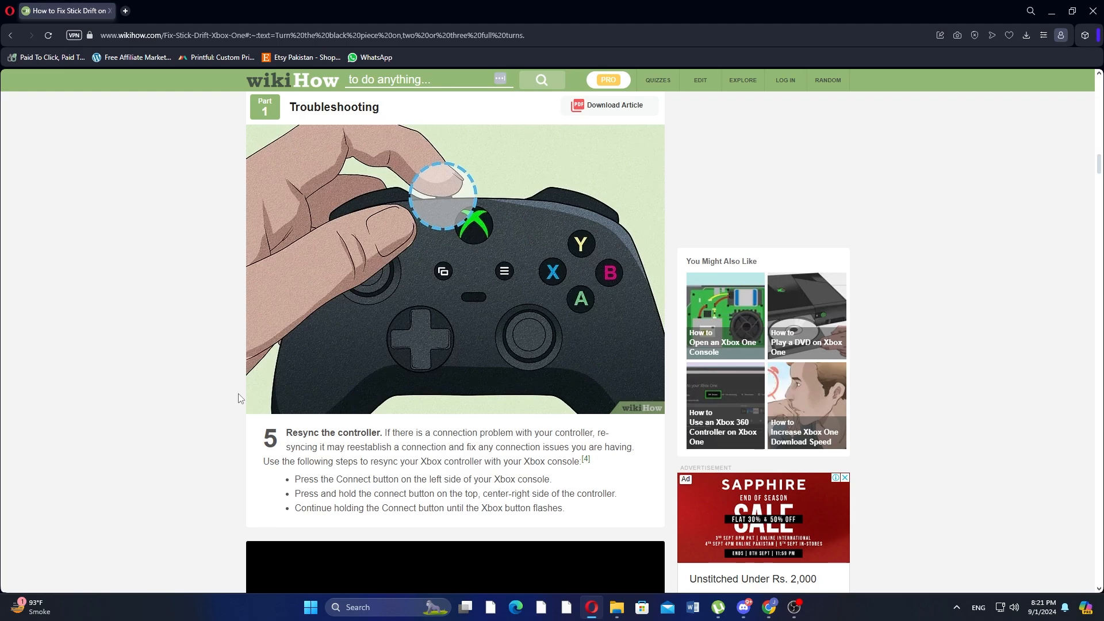
{"action": "scroll", "scroll_direction": "down", "scroll_amount": 3}
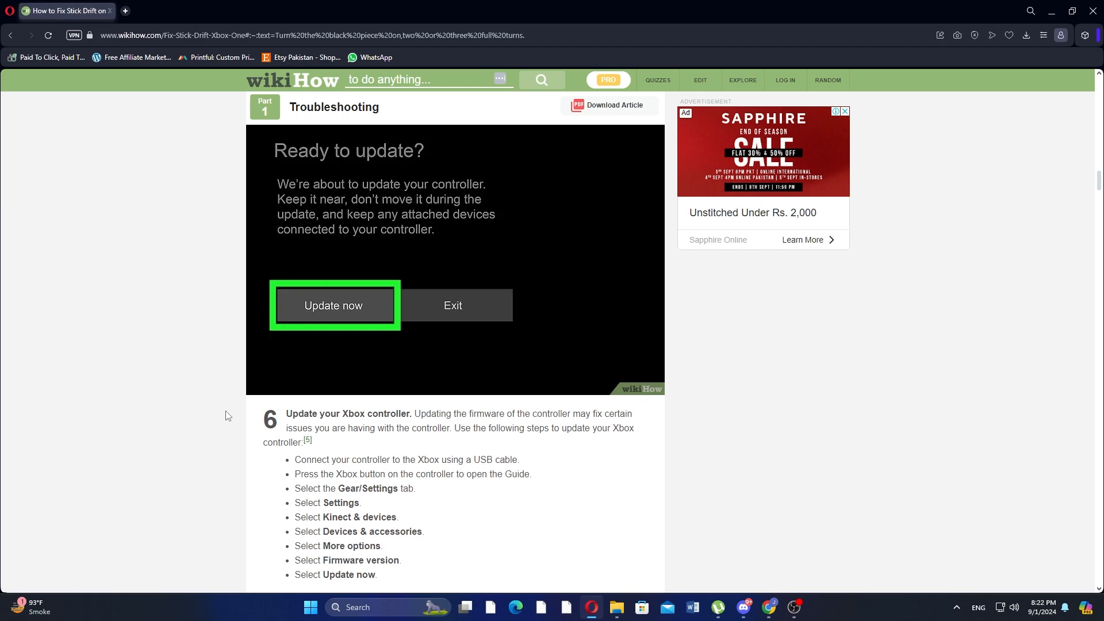
{"action": "scroll", "scroll_direction": "down", "scroll_amount": 3}
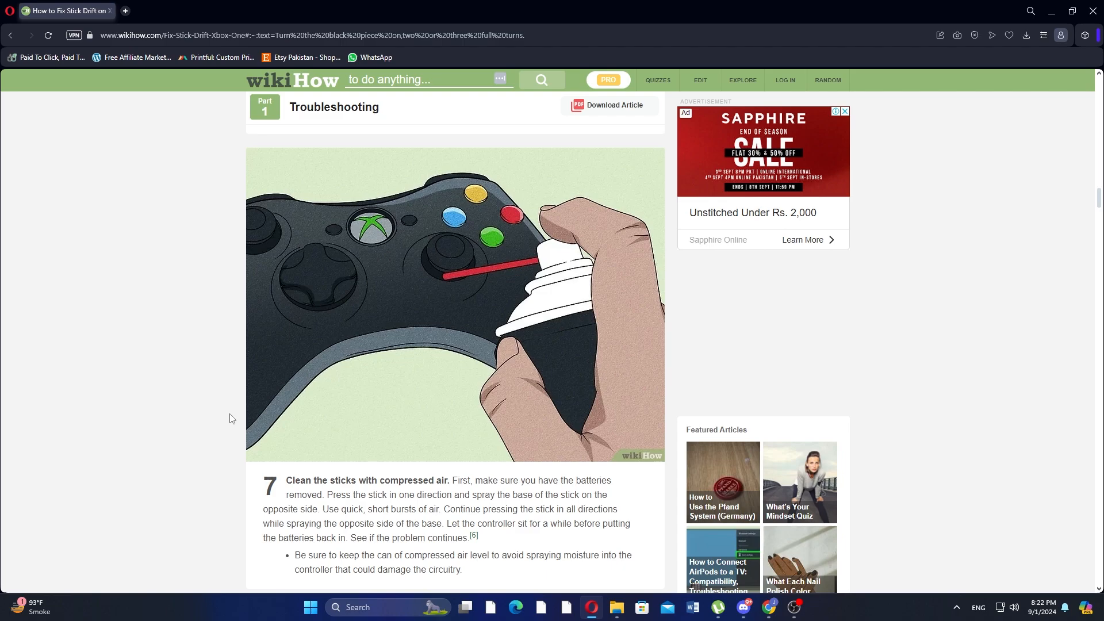
{"action": "scroll", "scroll_direction": "down", "scroll_amount": 3}
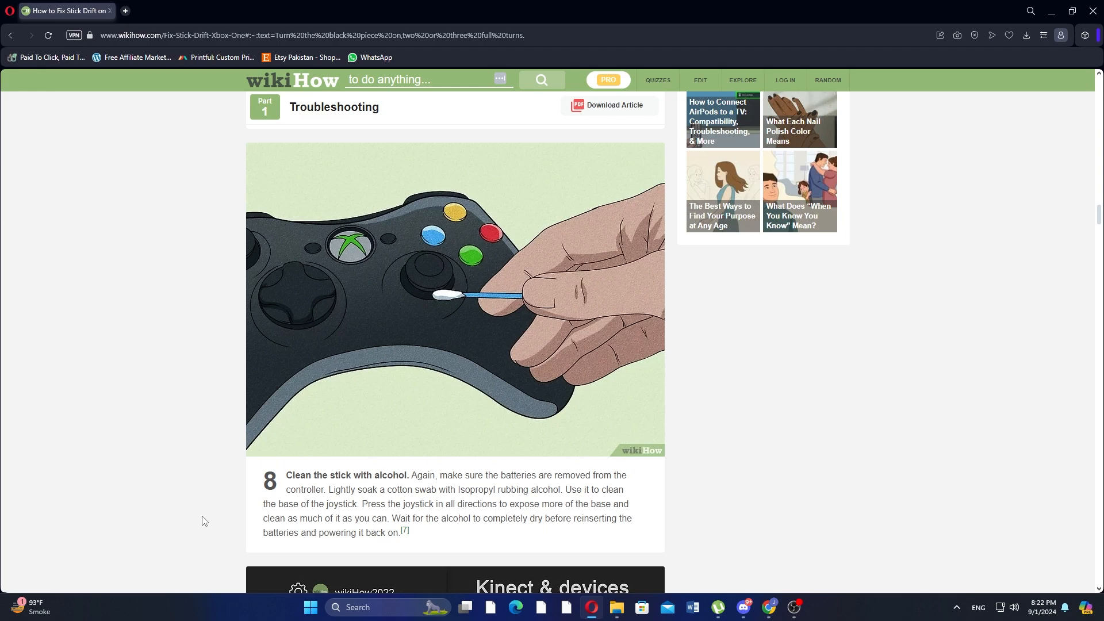
{"action": "mouse_move", "coordinate": [202, 525]}
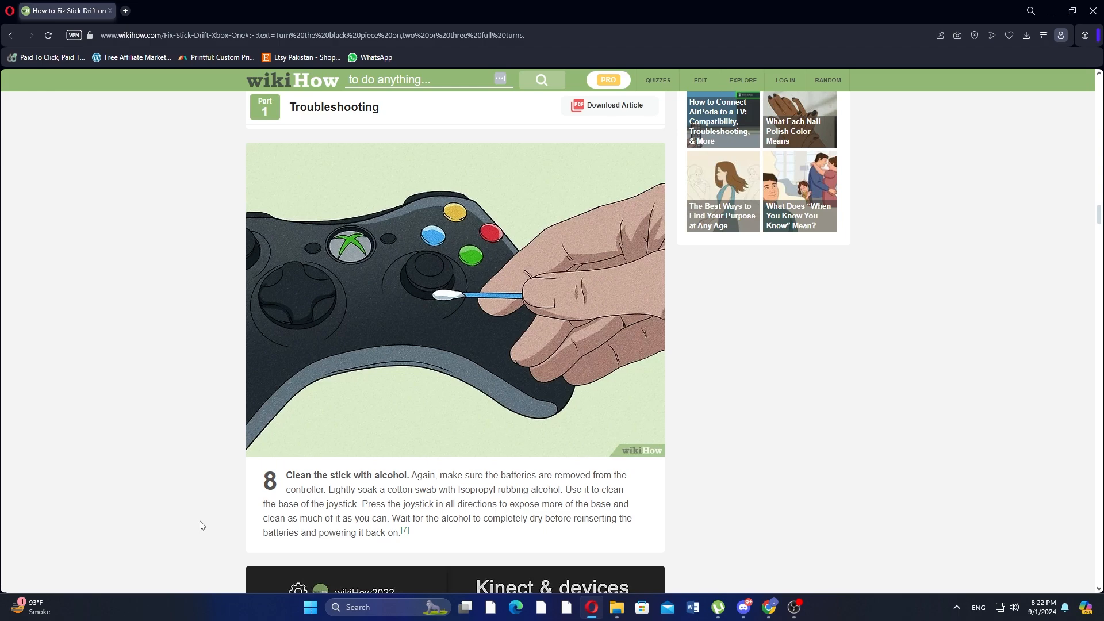
{"action": "scroll", "scroll_direction": "down", "scroll_amount": 3}
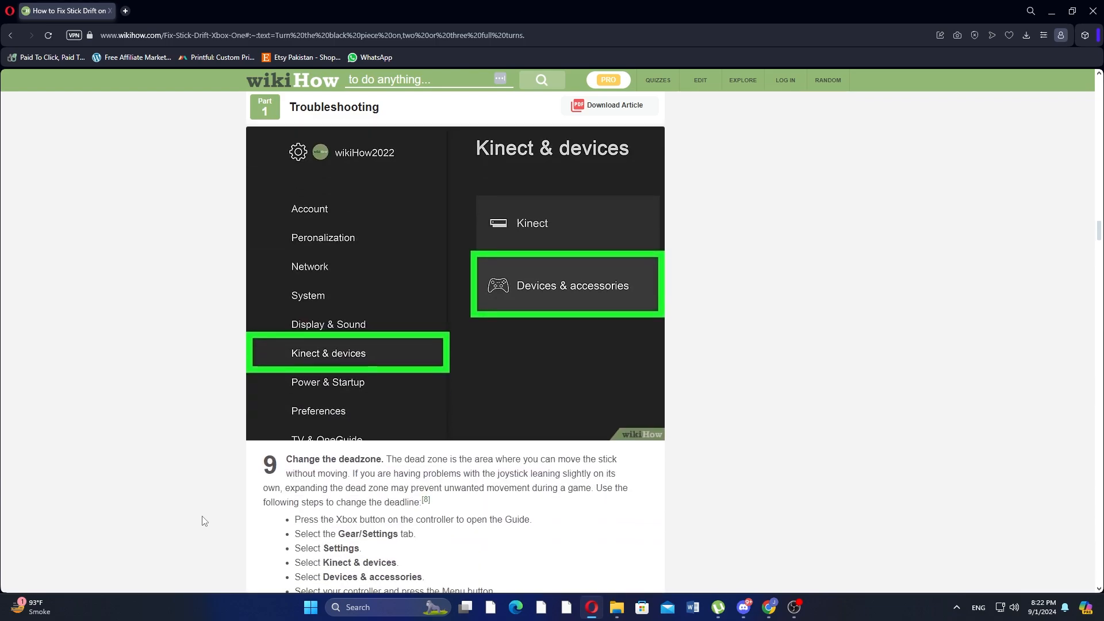
{"action": "scroll", "scroll_direction": "down", "scroll_amount": 3}
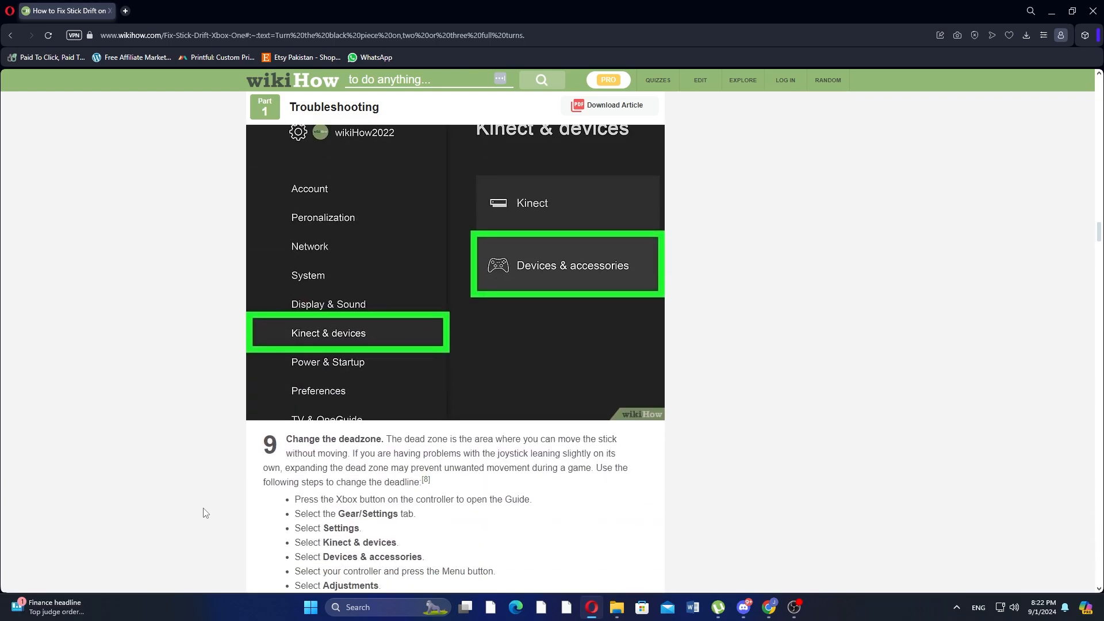